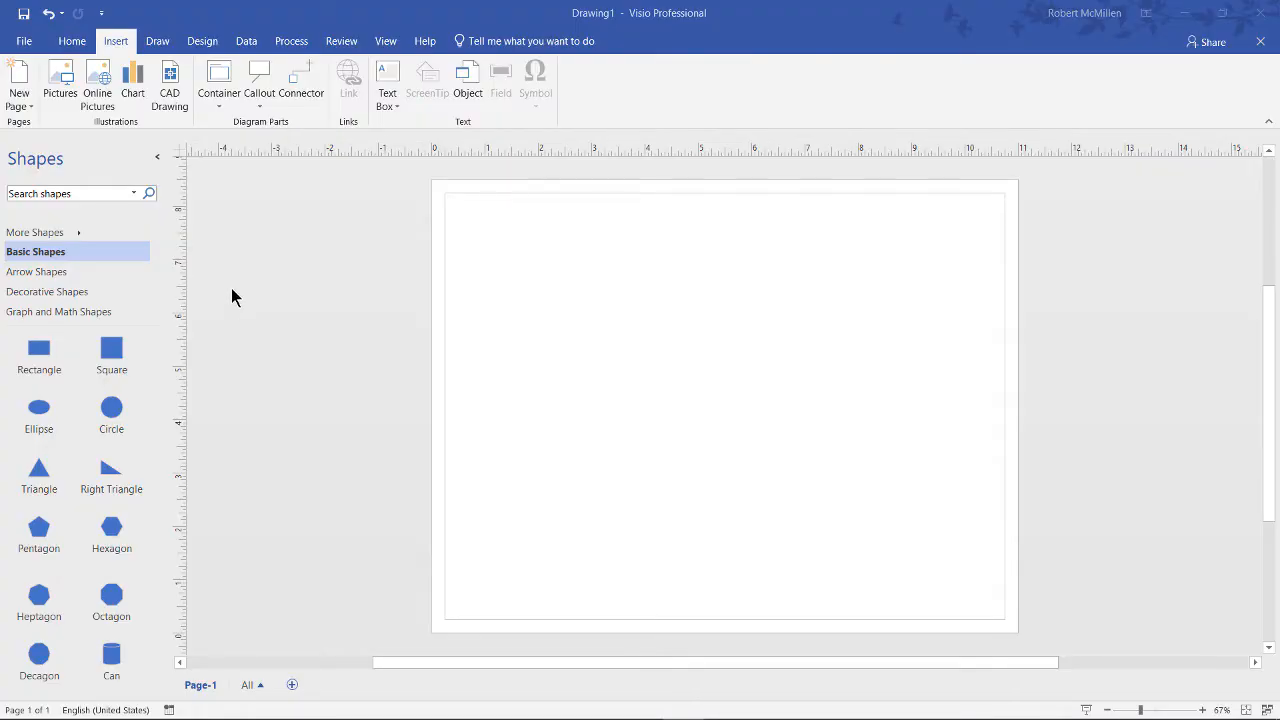
{"action": "mouse_move", "coordinate": [98, 100]}
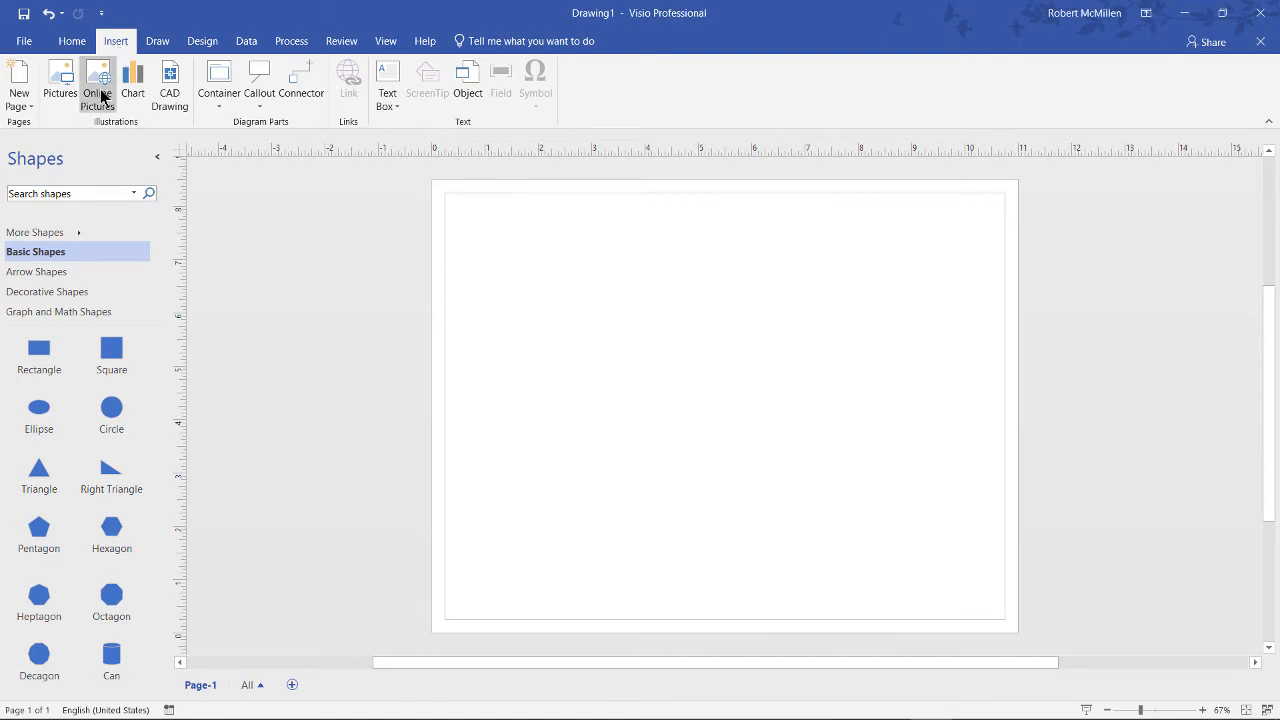
{"action": "mouse_move", "coordinate": [60, 84]}
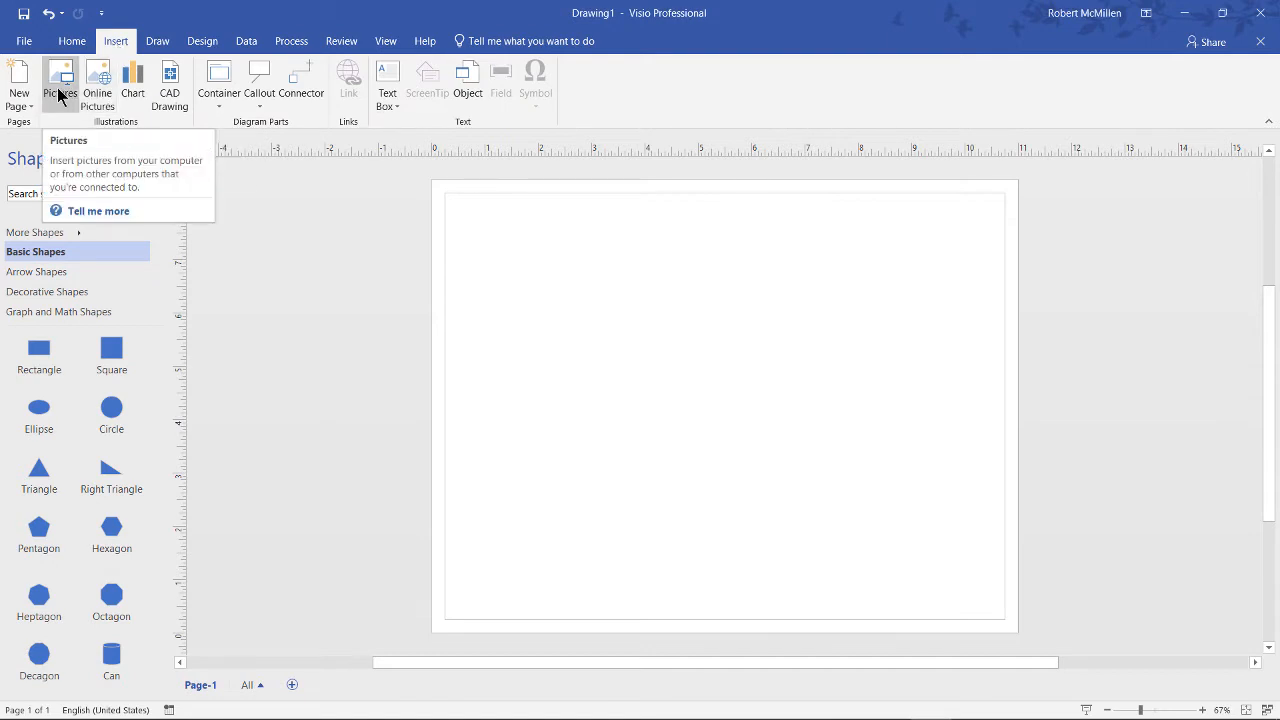
Search online pictures for "network" and insert the green-node network diagram onto the page
{"action": "left_click", "coordinate": [60, 80]}
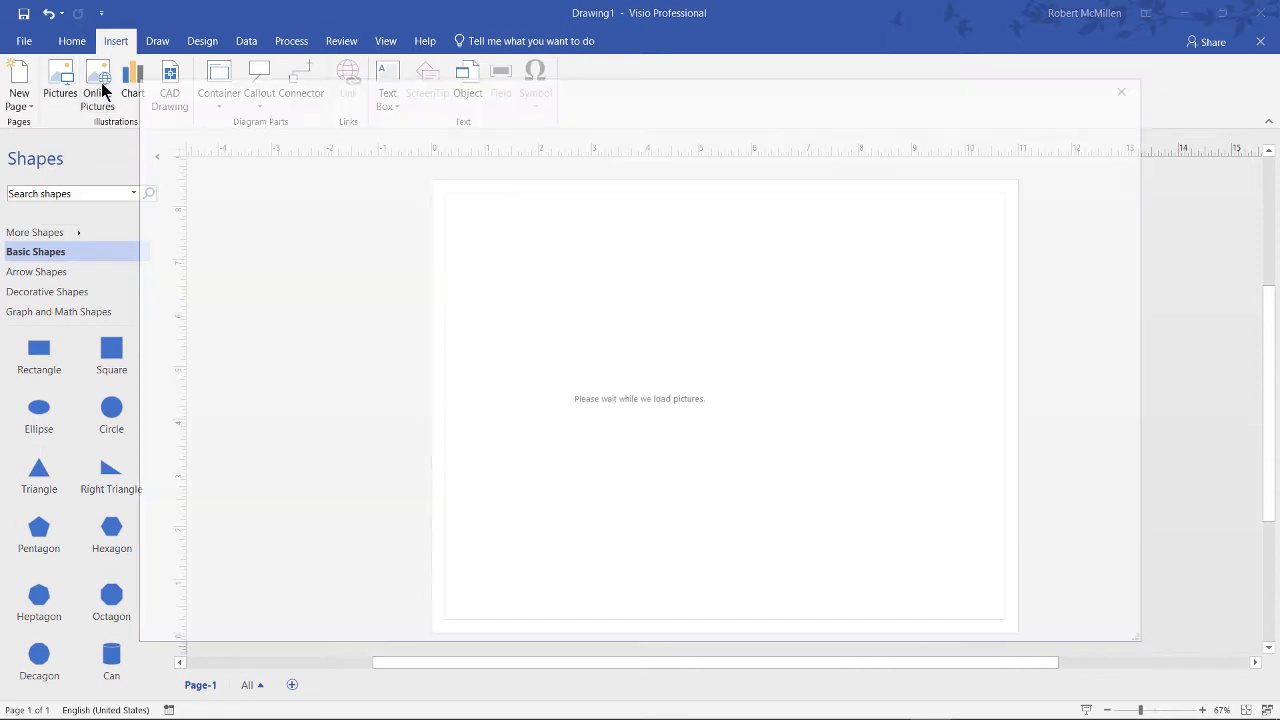
{"action": "left_click", "coordinate": [96, 80]}
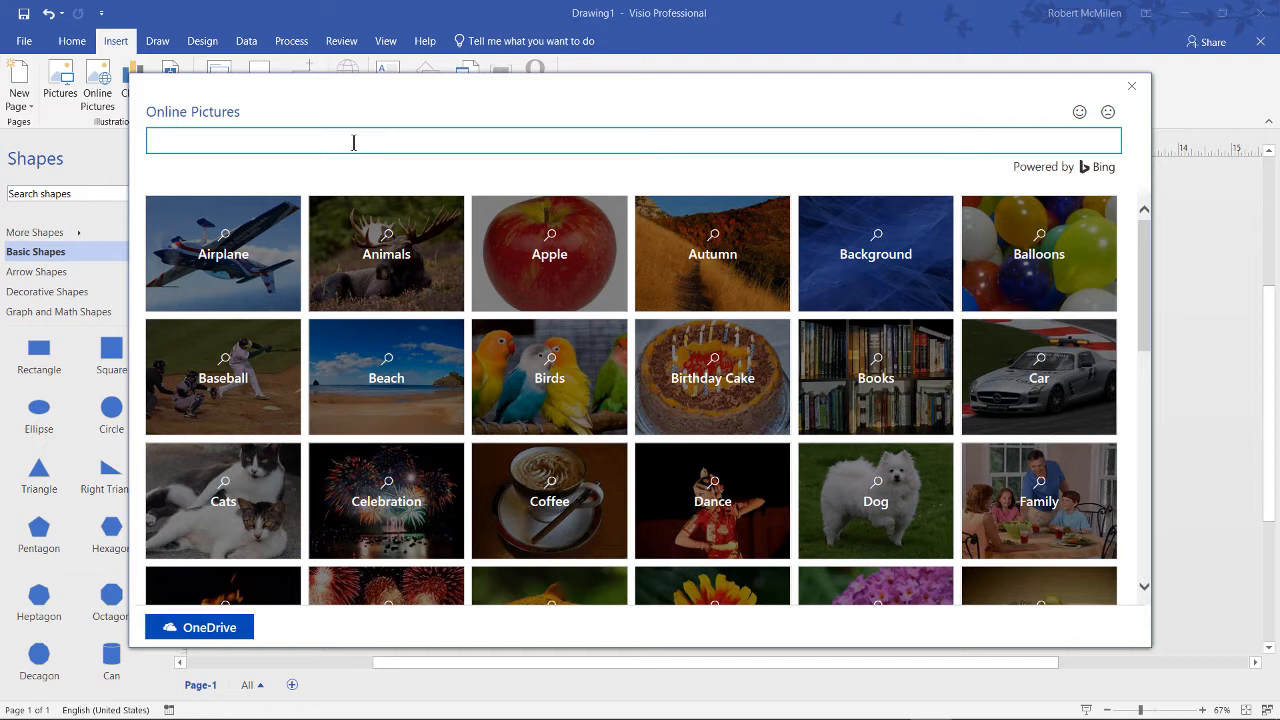
{"action": "type", "text": "network"}
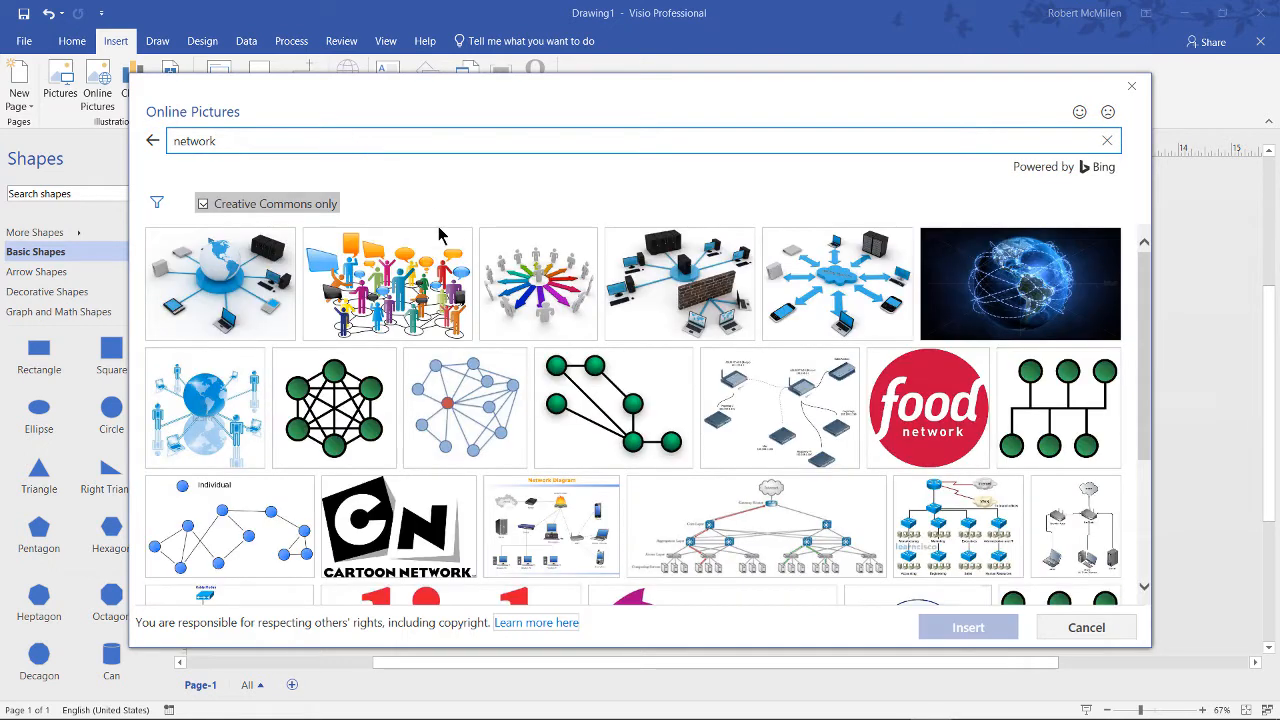
{"action": "left_click", "coordinate": [612, 408]}
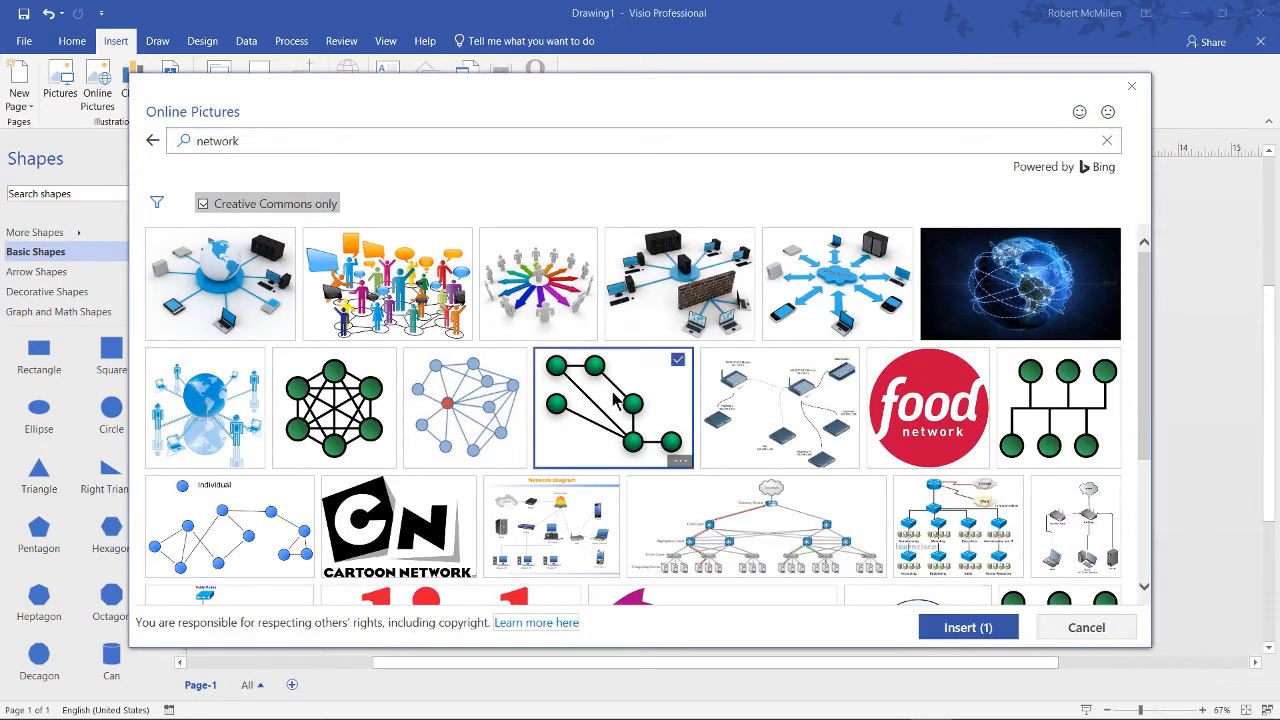
{"action": "left_click", "coordinate": [966, 628]}
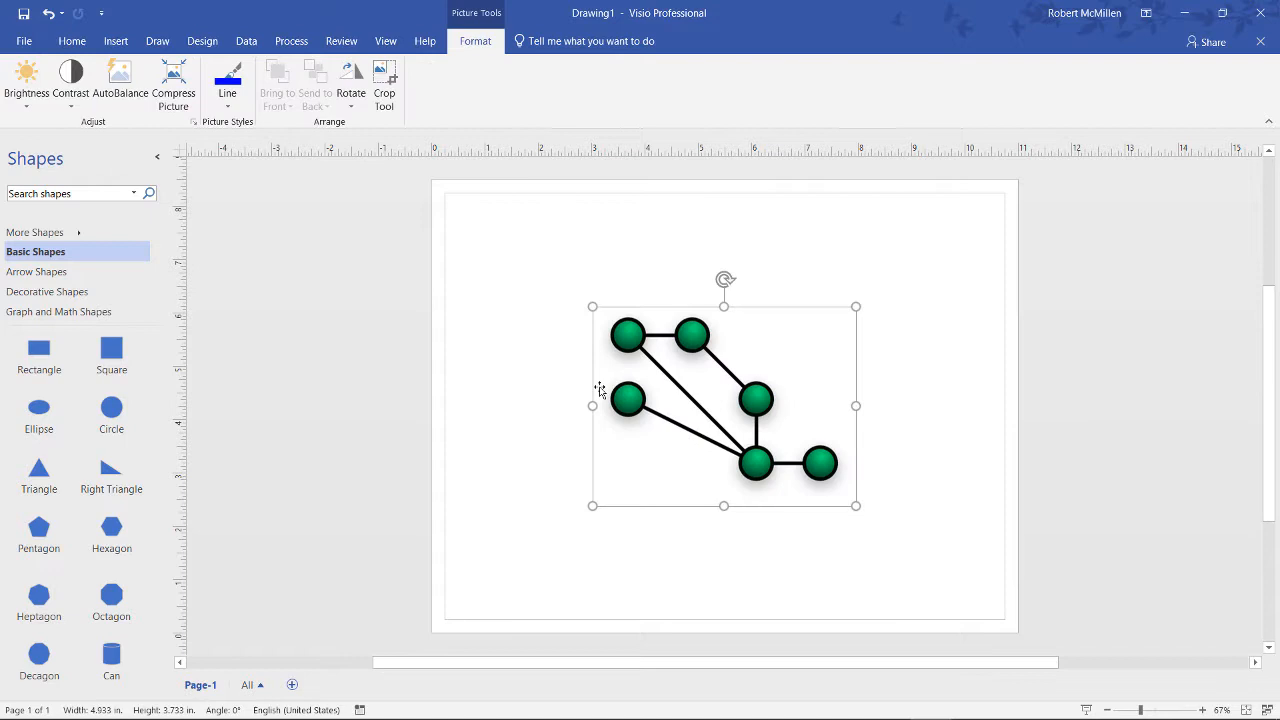
Add a blue square and triangle with connectors to the network picture, ending on Insert options
{"action": "left_click", "coordinate": [72, 40]}
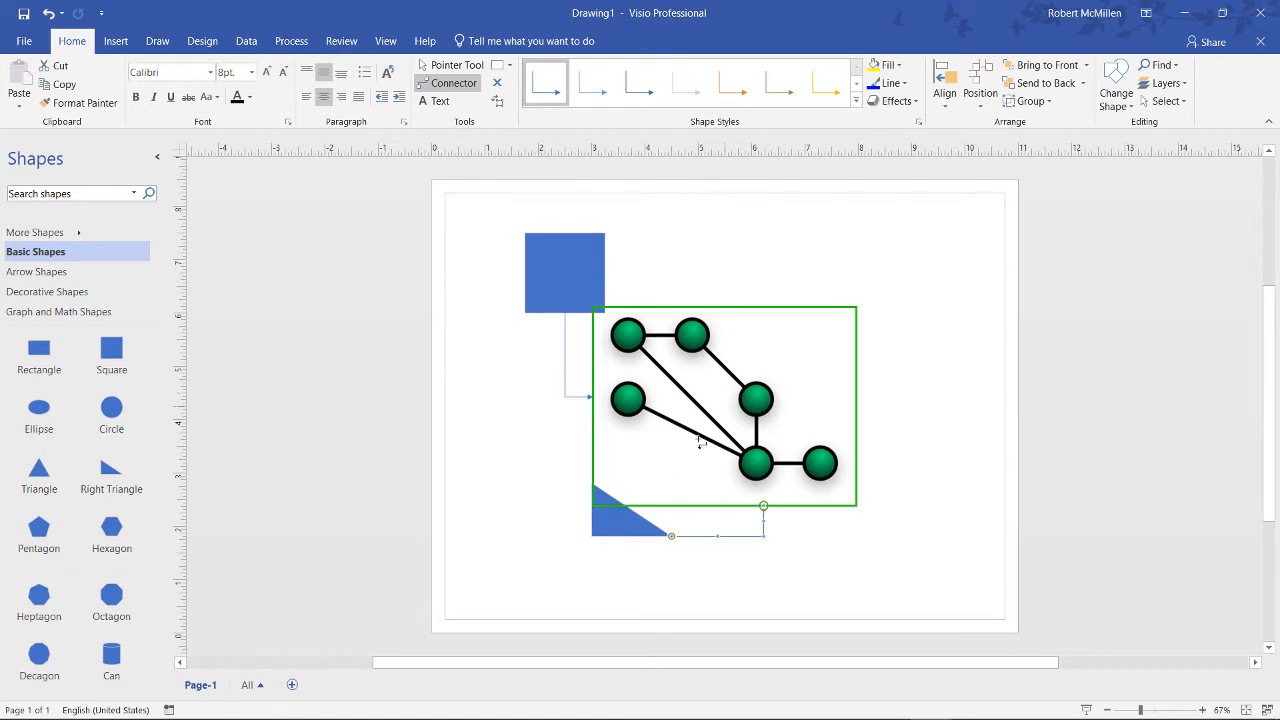
{"action": "left_click", "coordinate": [116, 40]}
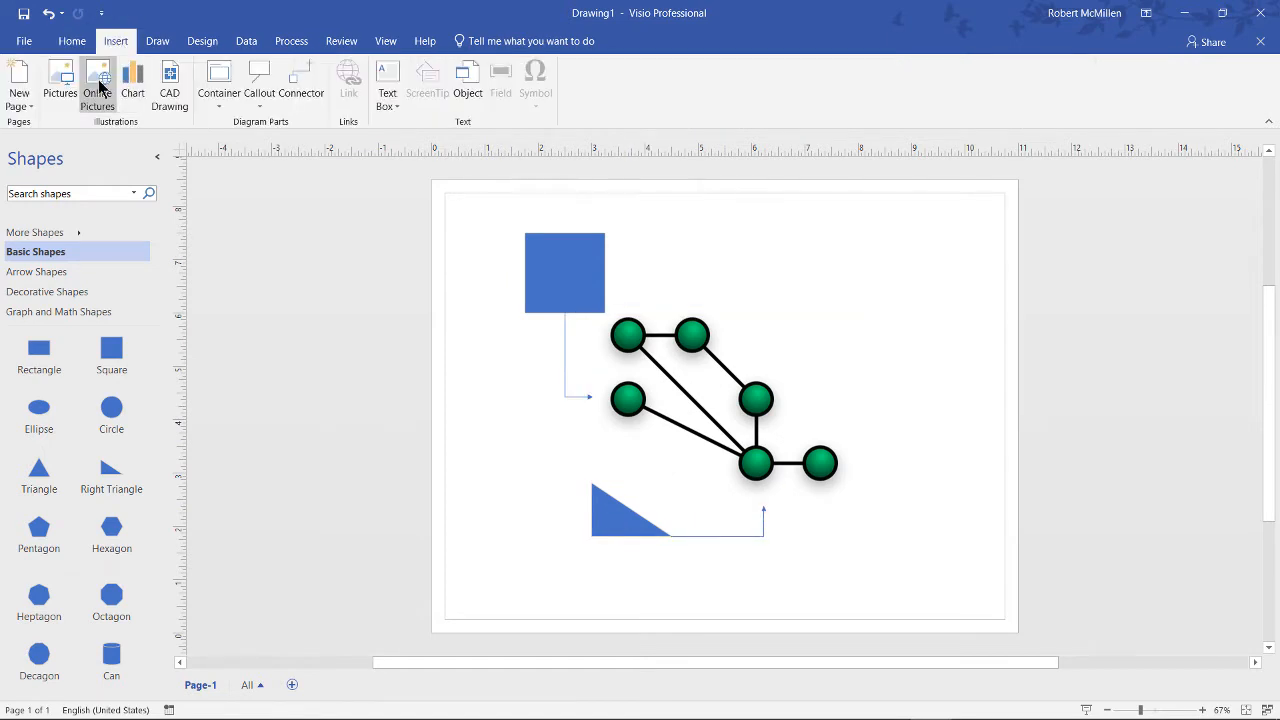
Browse the online picture categories down to Vacation and choose the child-in-pool cartoon
{"action": "left_click", "coordinate": [96, 84]}
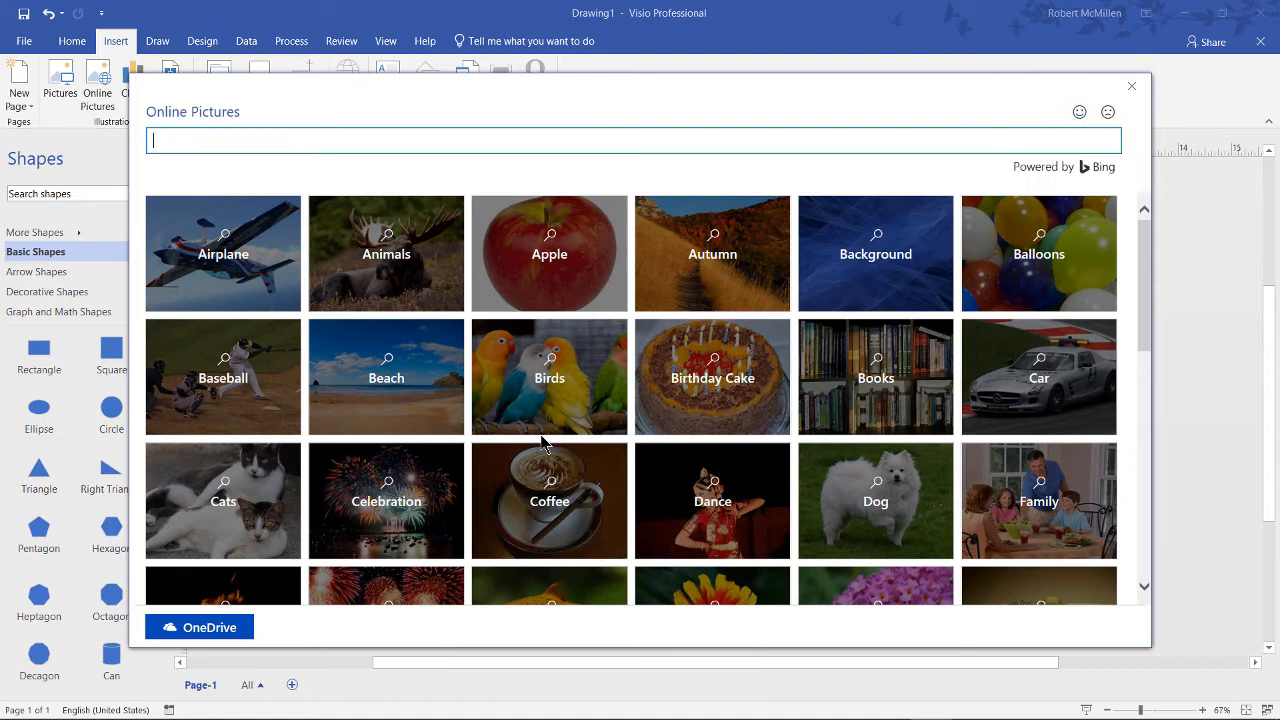
{"action": "scroll", "scroll_direction": "down", "scroll_amount": 3}
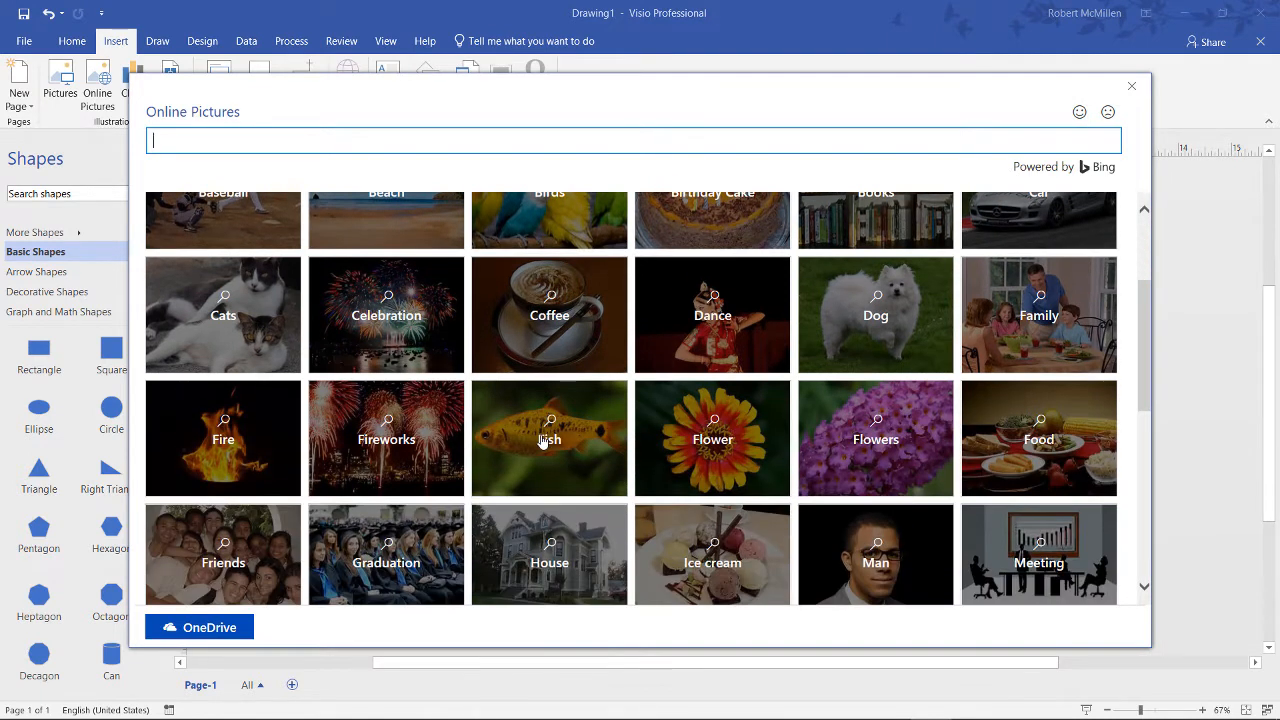
{"action": "scroll", "scroll_direction": "down", "scroll_amount": 3}
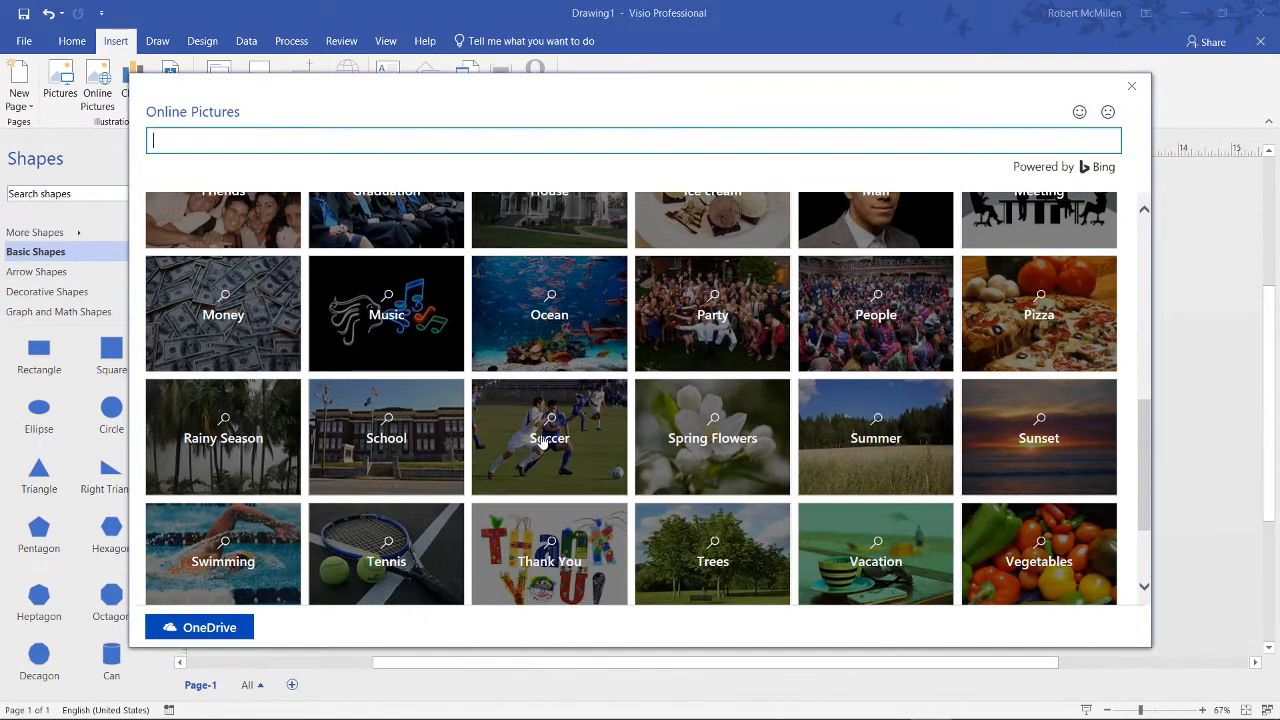
{"action": "scroll", "scroll_direction": "down", "scroll_amount": 3}
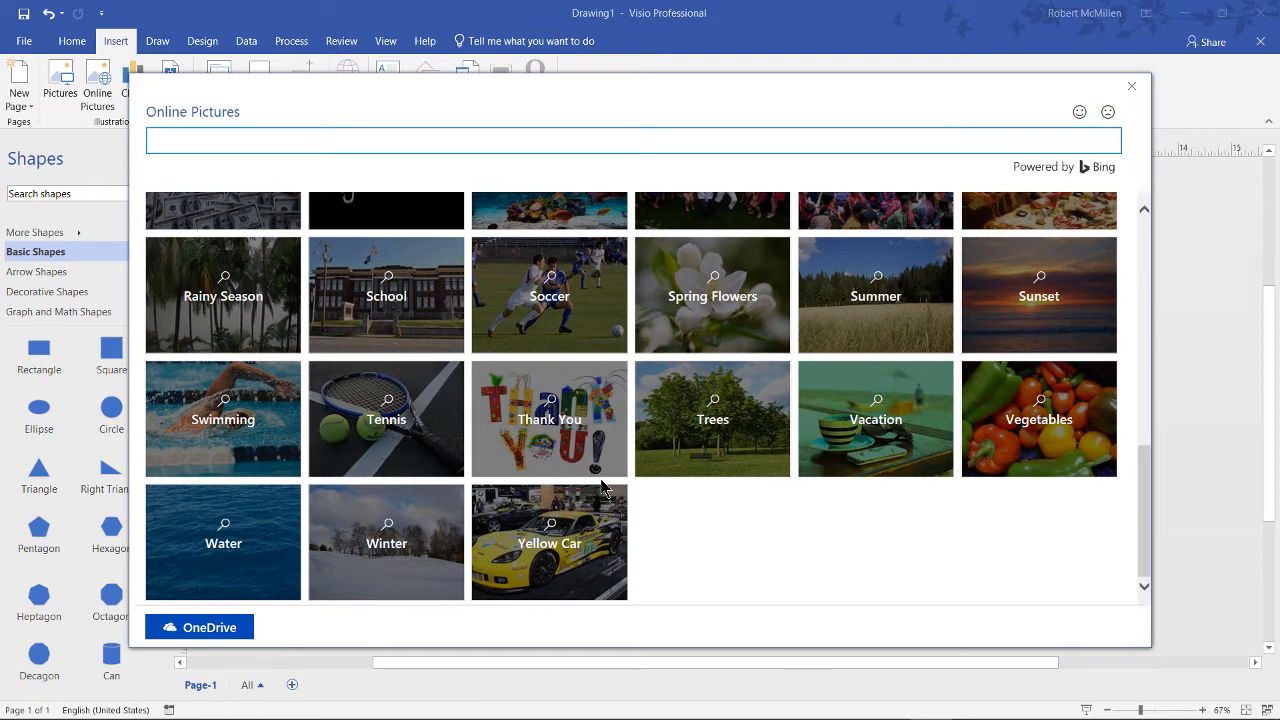
{"action": "mouse_move", "coordinate": [796, 528]}
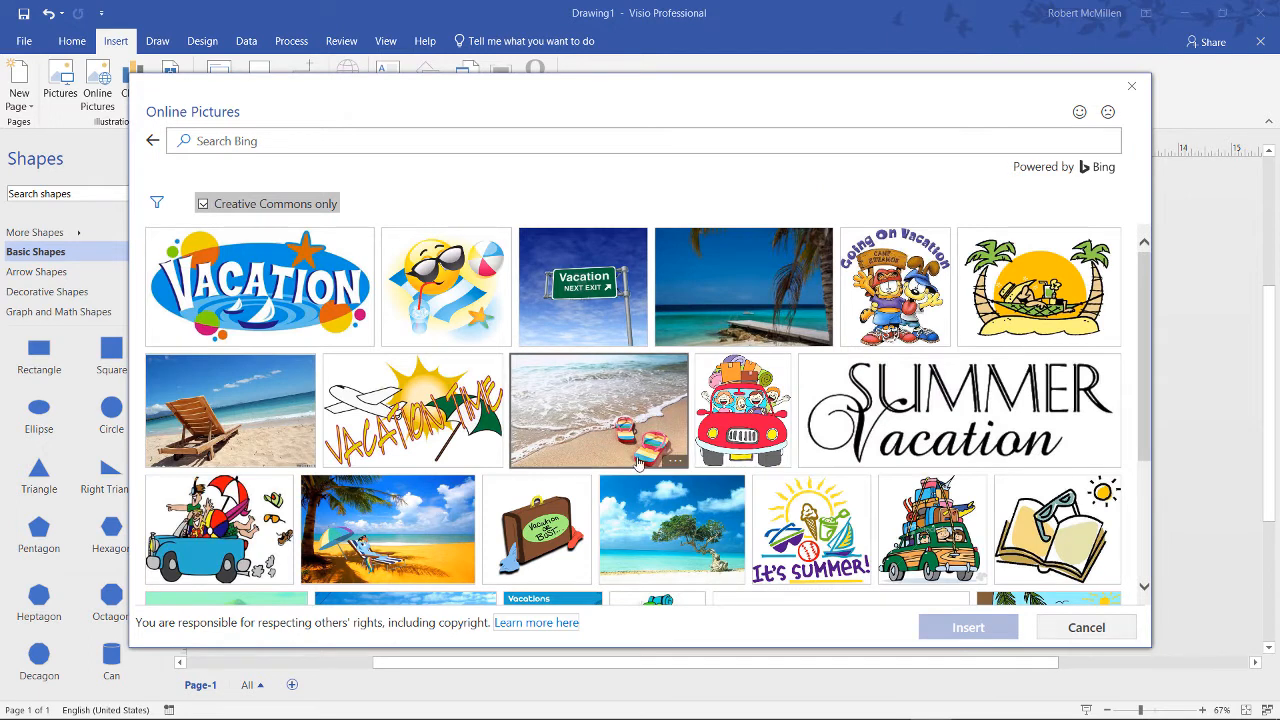
{"action": "scroll", "scroll_direction": "down", "scroll_amount": 3}
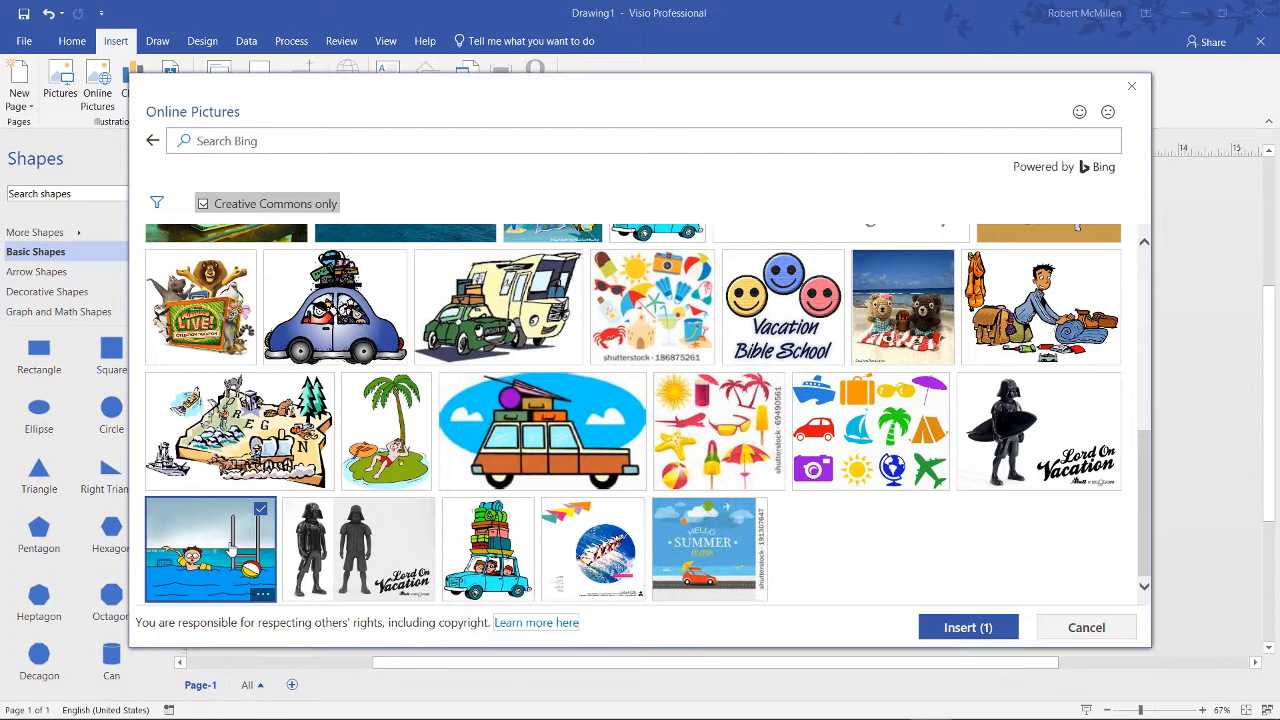
{"action": "left_click", "coordinate": [966, 628]}
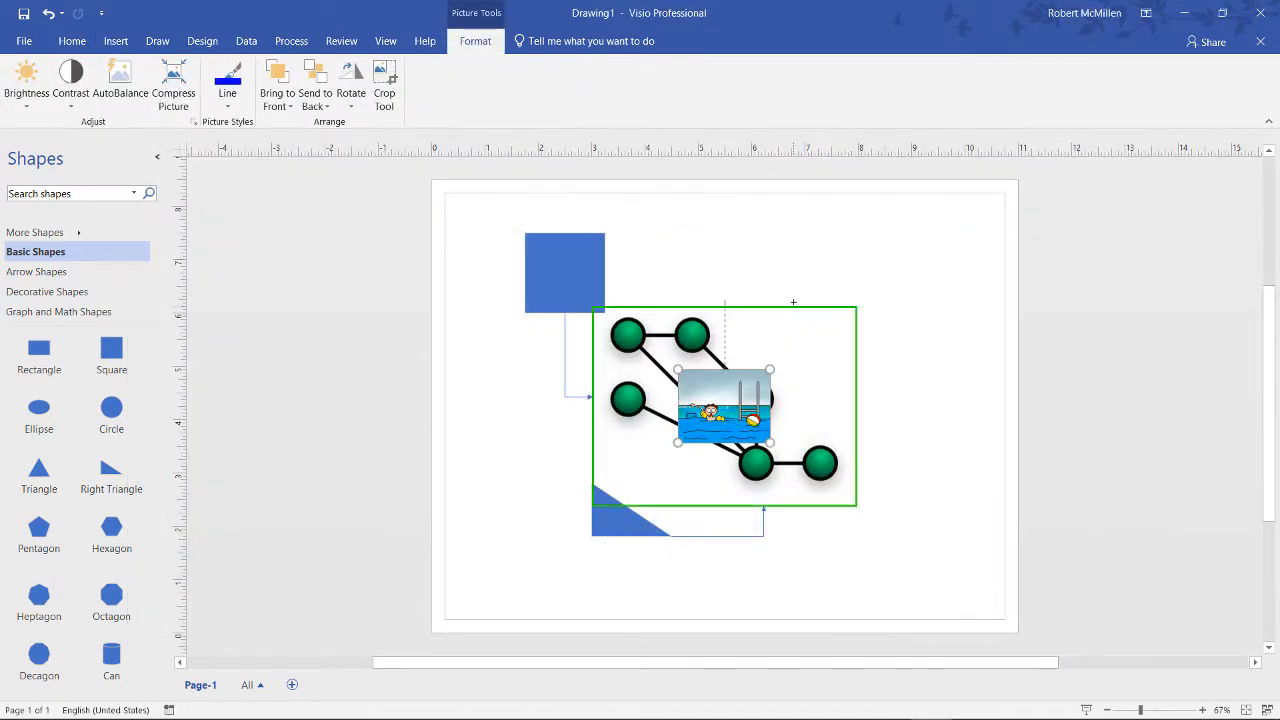
Place the pool cartoon on the page, enlarge it and move it toward the lower right
{"action": "left_click", "coordinate": [72, 40]}
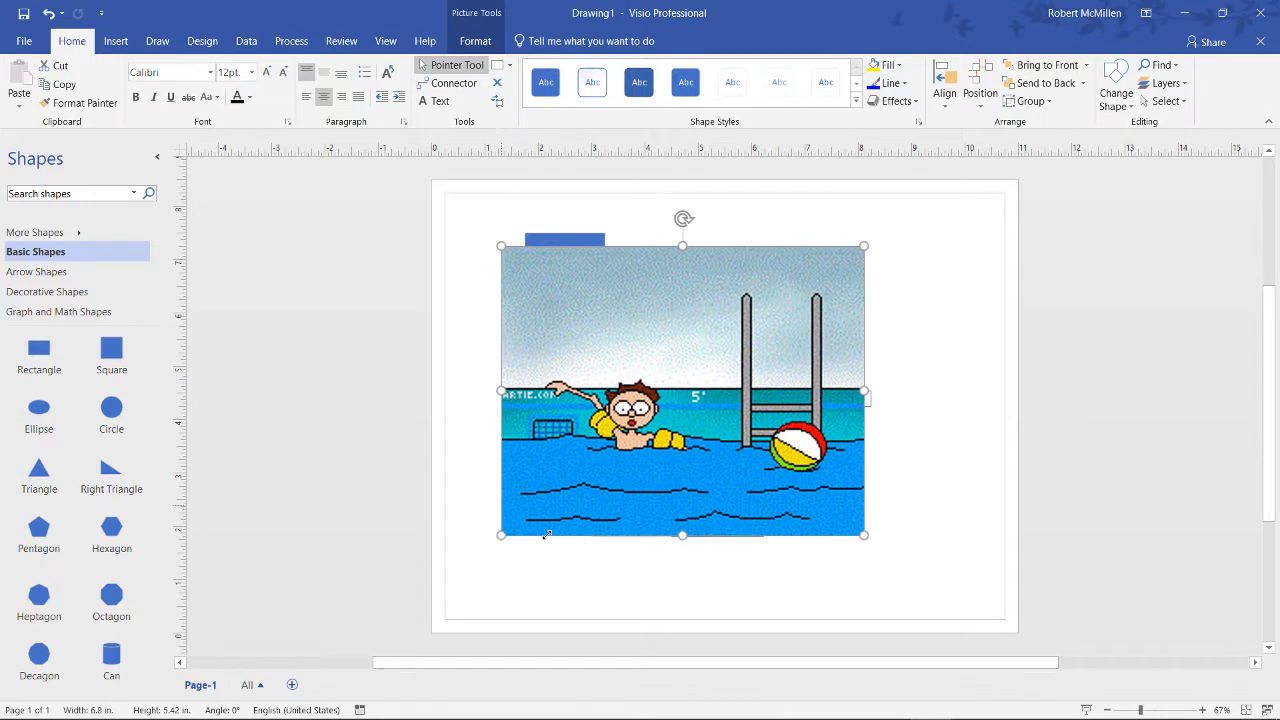
{"action": "left_click_drag", "start_coordinate": [684, 218], "coordinate": [820, 490]}
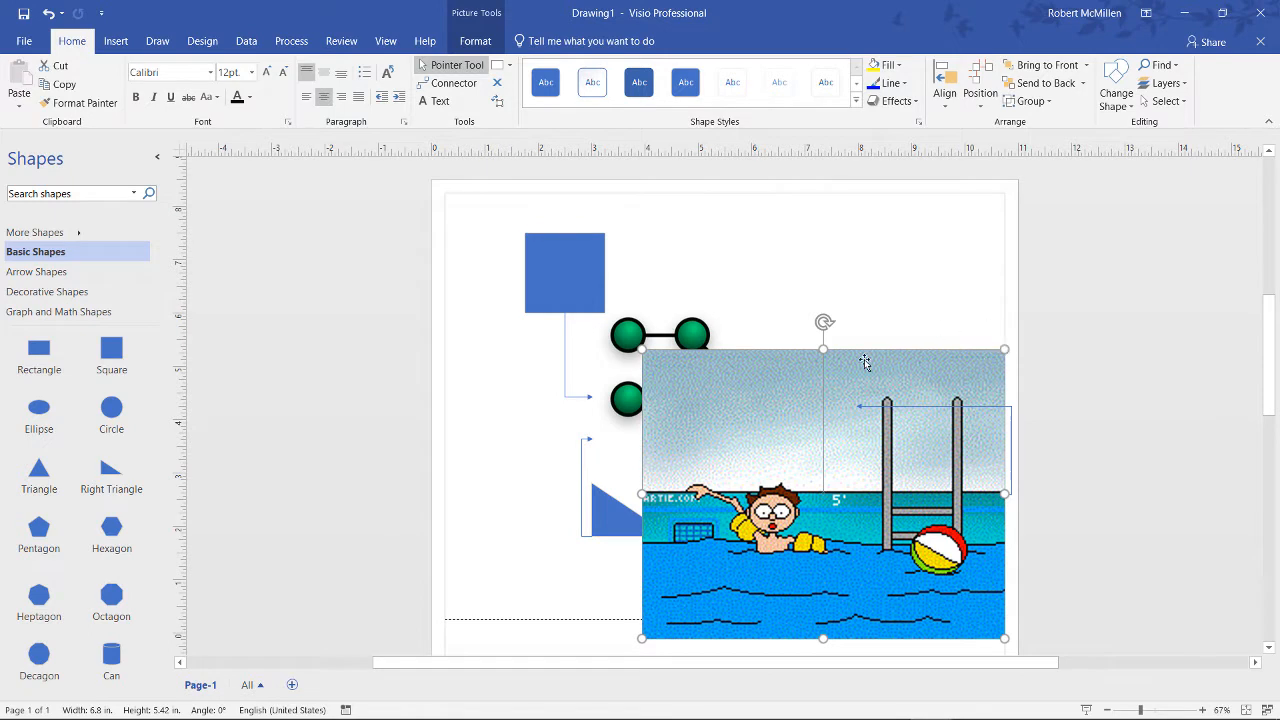
{"action": "mouse_move", "coordinate": [792, 388]}
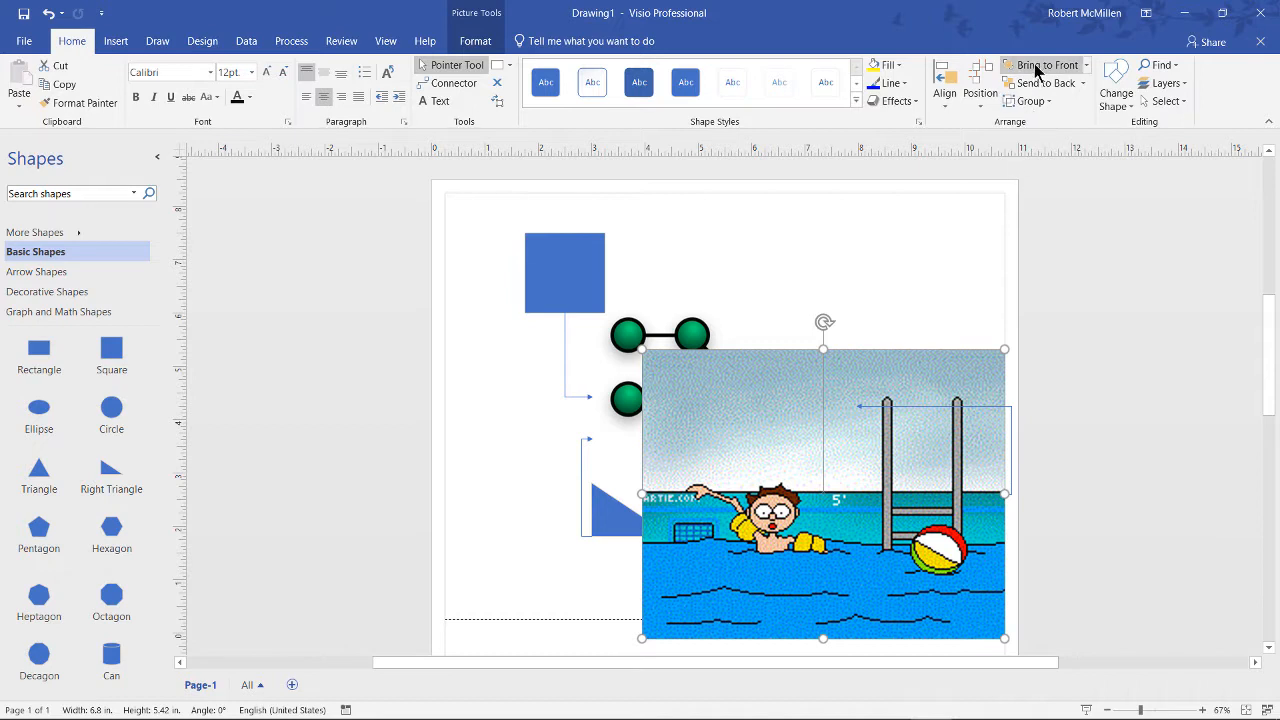
{"action": "mouse_move", "coordinate": [1040, 84]}
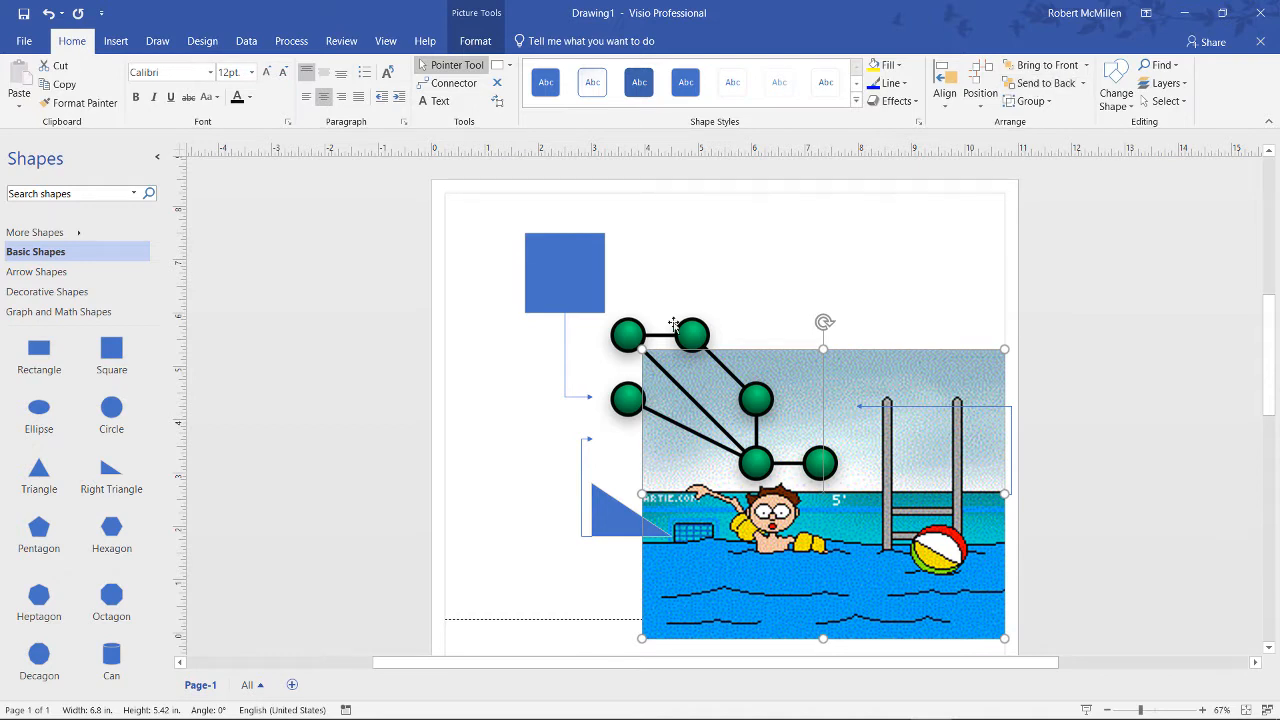
{"action": "mouse_move", "coordinate": [678, 328]}
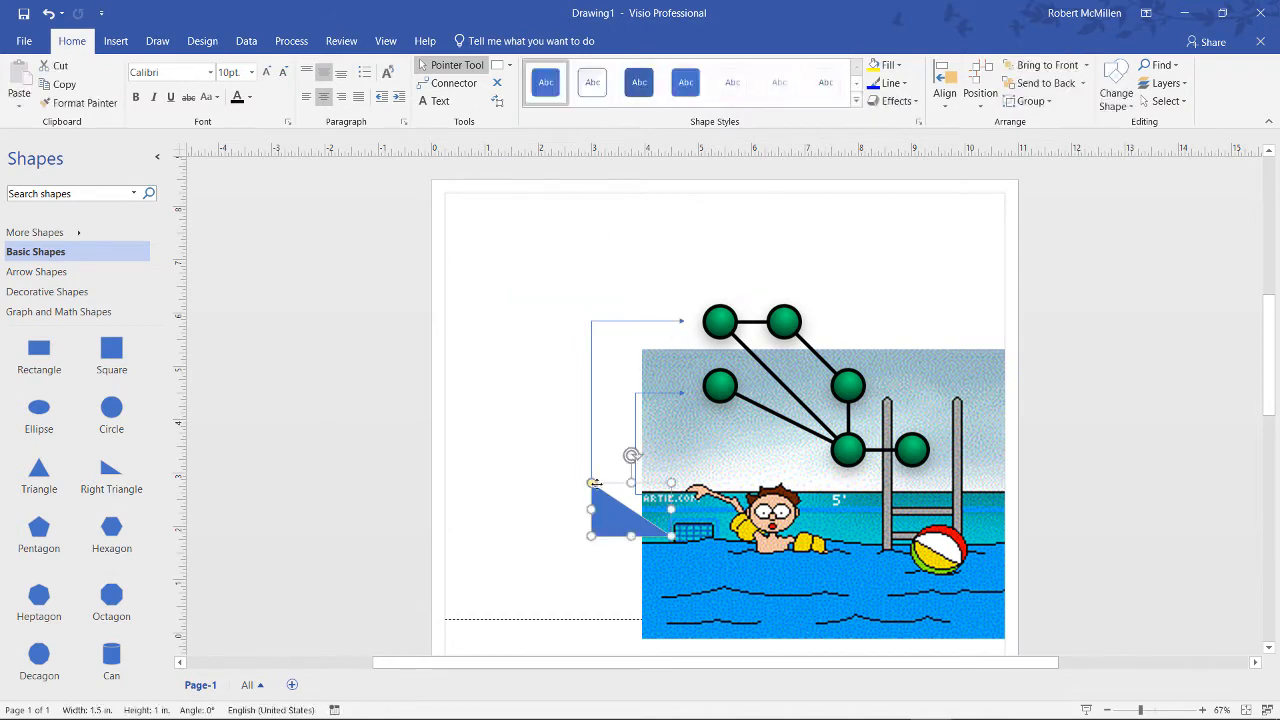
Delete the blue triangle so only the two pictures remain on the page
{"action": "key", "text": "Delete"}
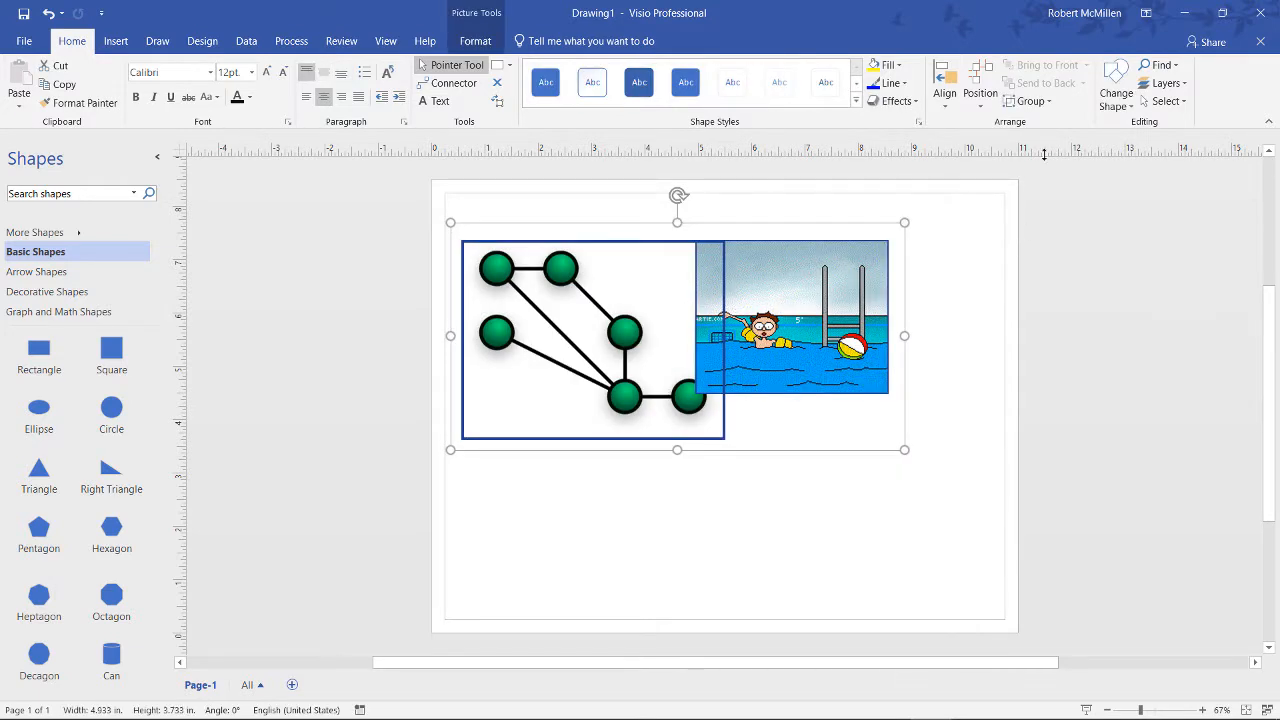
Group the network diagram and pool cartoon into one object via Home > Group
{"action": "left_click", "coordinate": [1048, 100]}
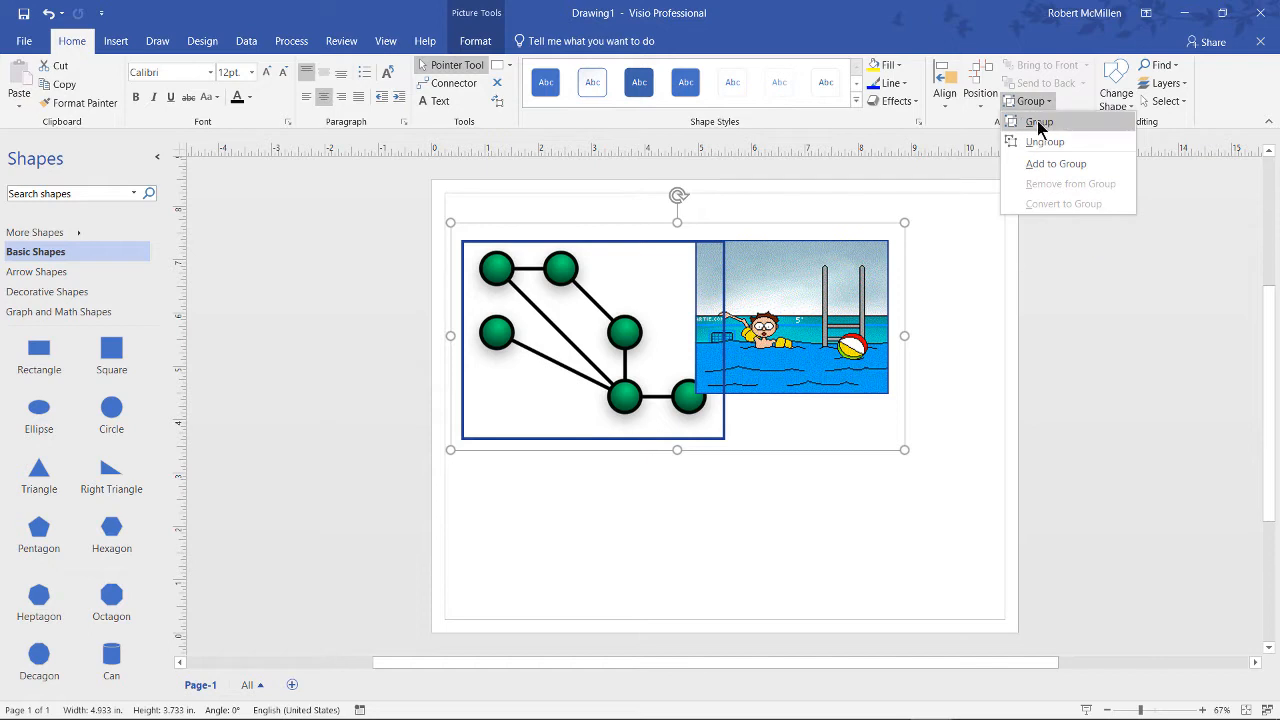
{"action": "left_click", "coordinate": [1040, 122]}
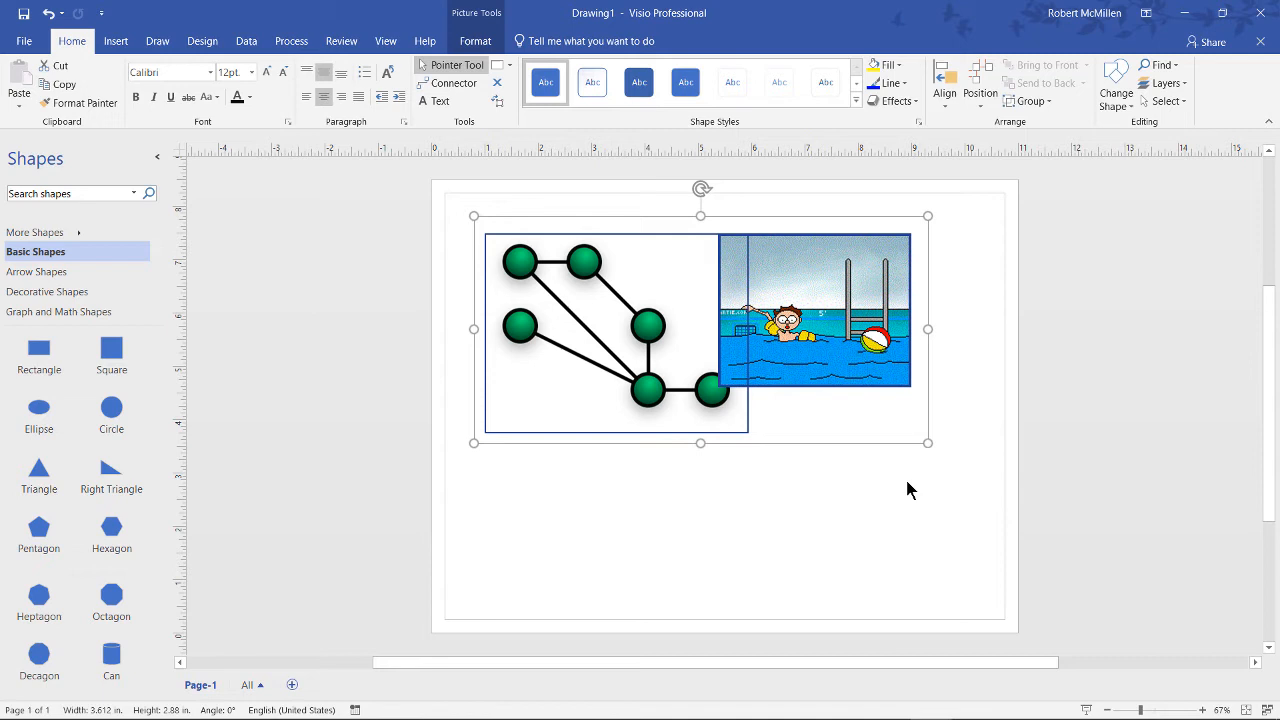
{"action": "mouse_move", "coordinate": [868, 540]}
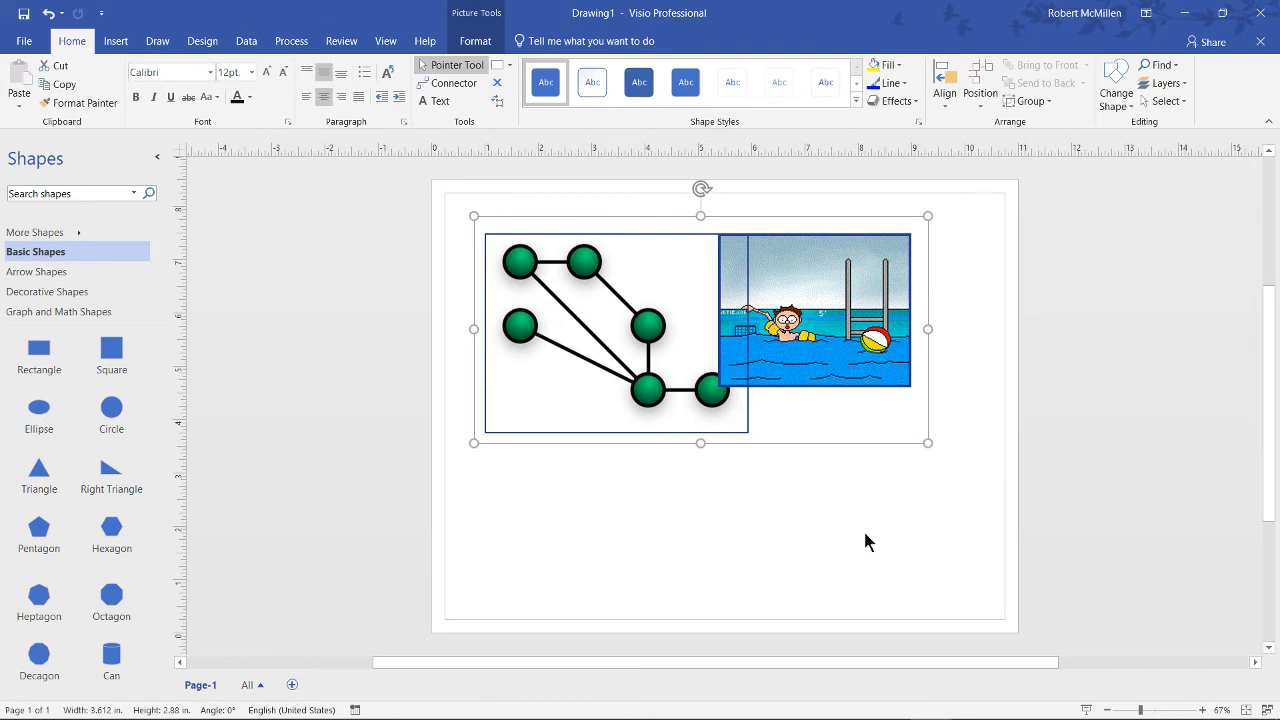